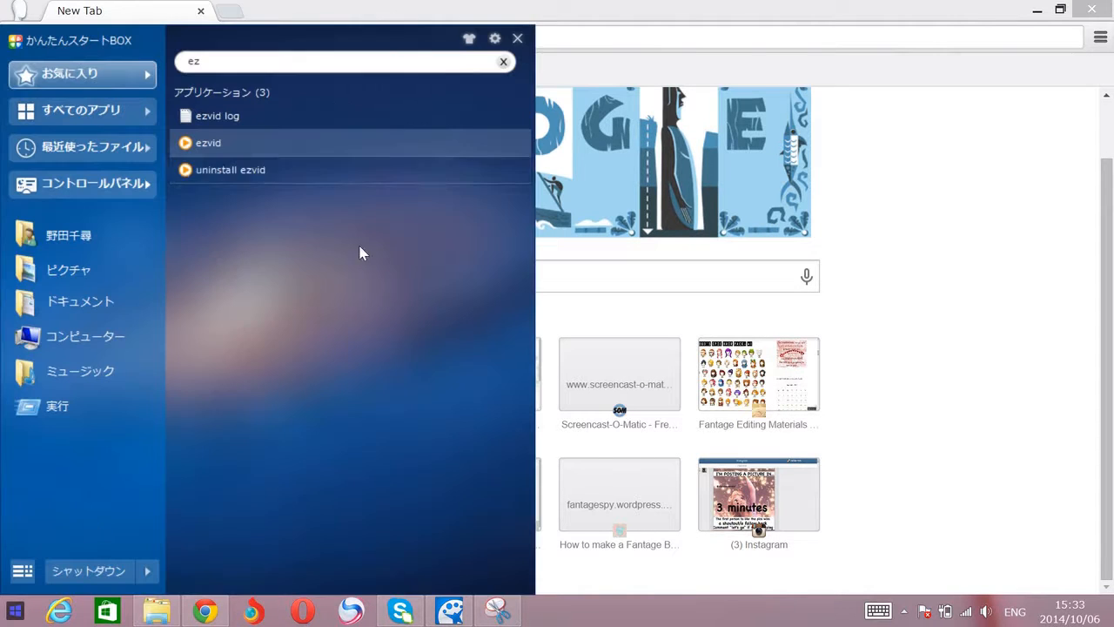
Step: Launch ezvid and begin the Notepad caption 'k so first u go to google chrom'
{"action": "left_click", "coordinate": [503, 61]}
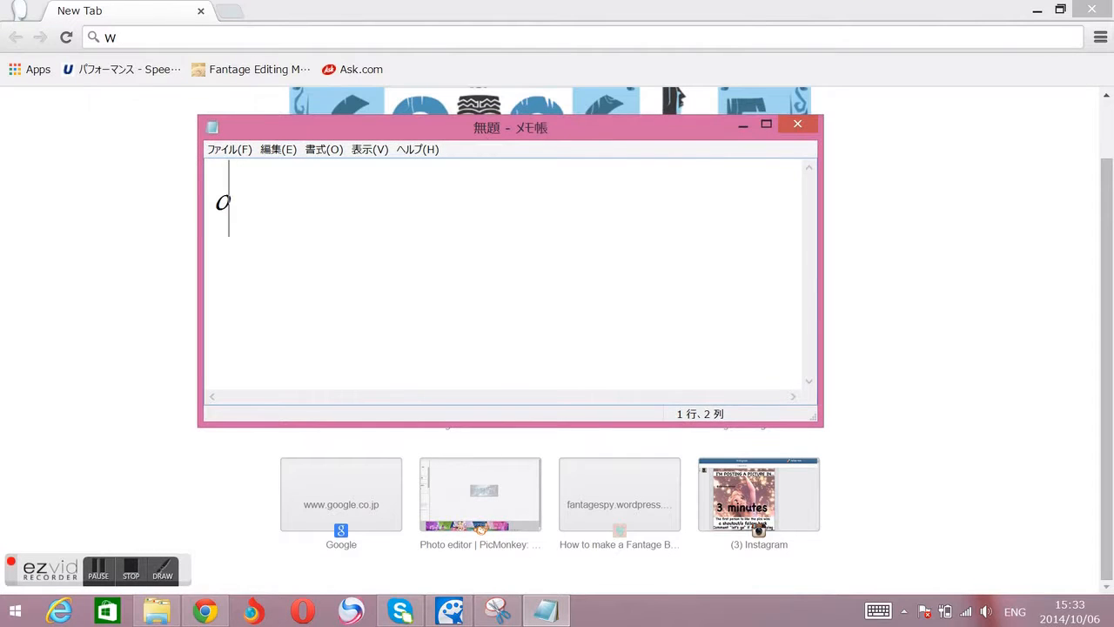
{"action": "type", "text": "k so first"}
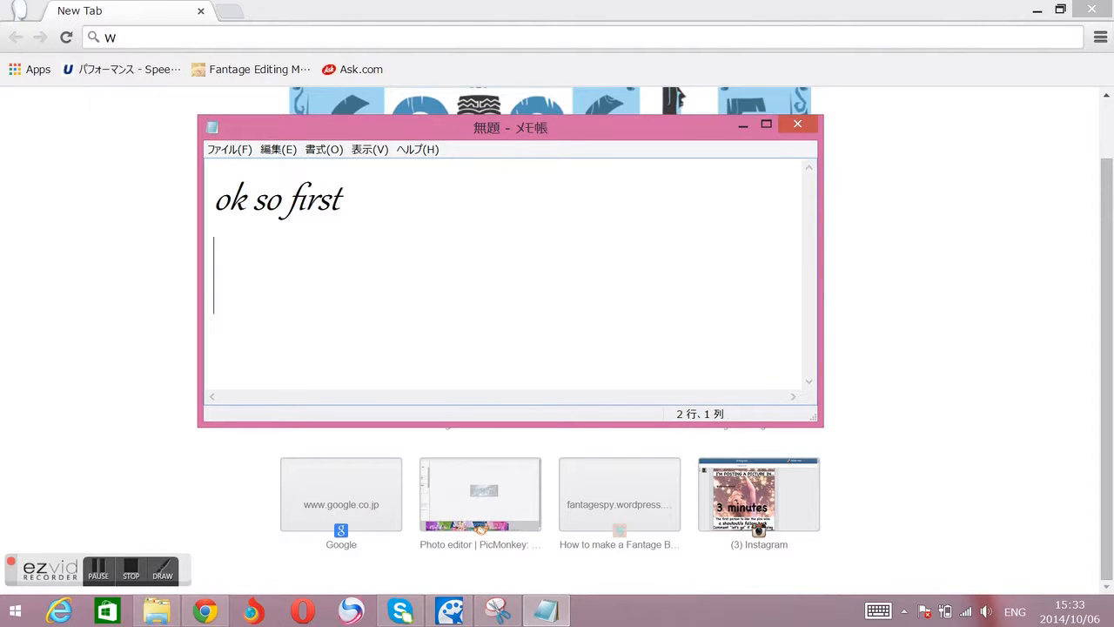
{"action": "type", "text": "u go to"}
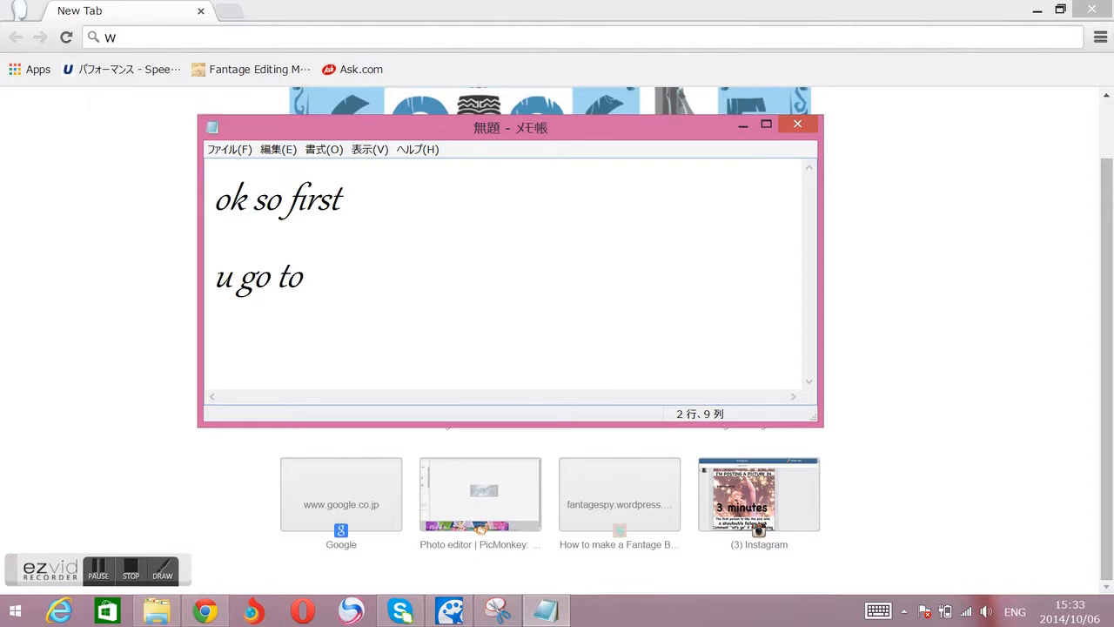
{"action": "type", "text": "google chrom"}
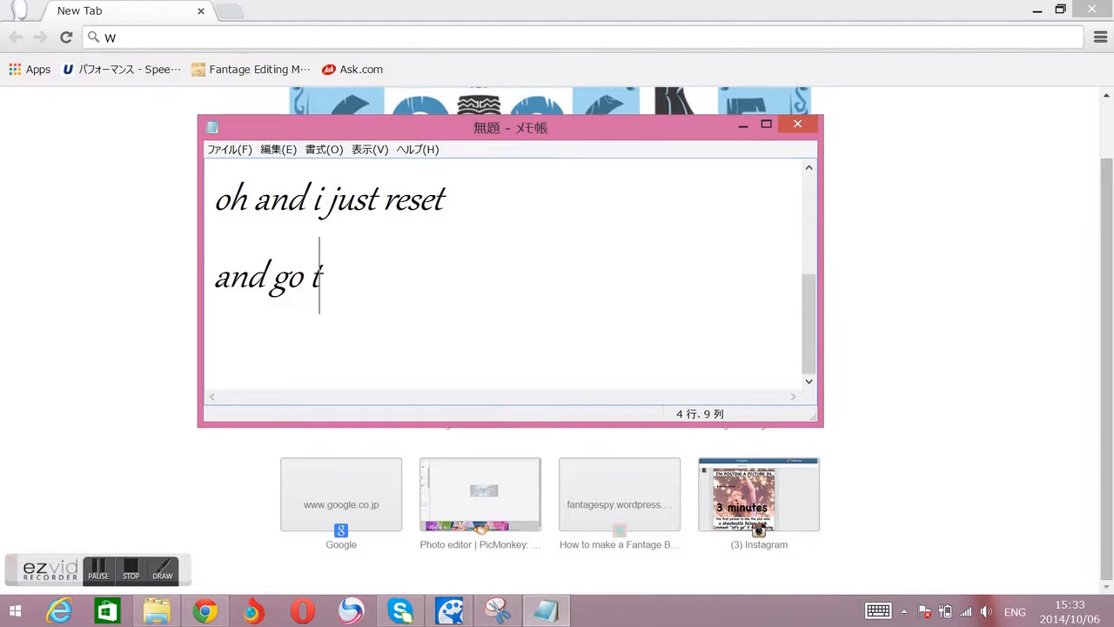
Step: Continue the caption with 'go to the three lines' thingy up here
{"action": "type", "text": "o t"}
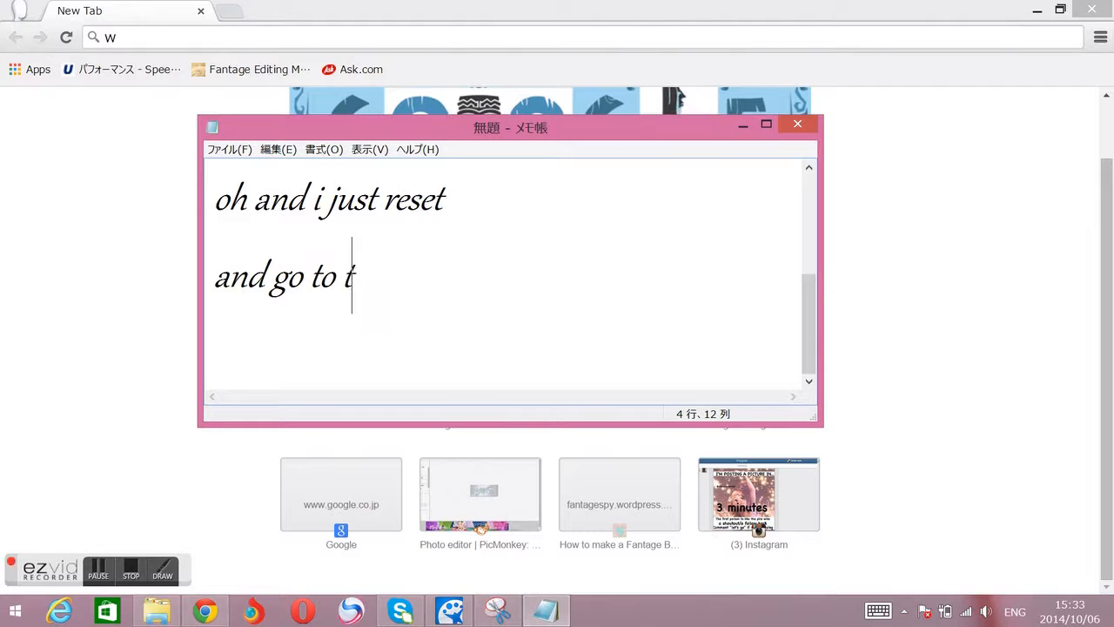
{"action": "type", "text": "he th"}
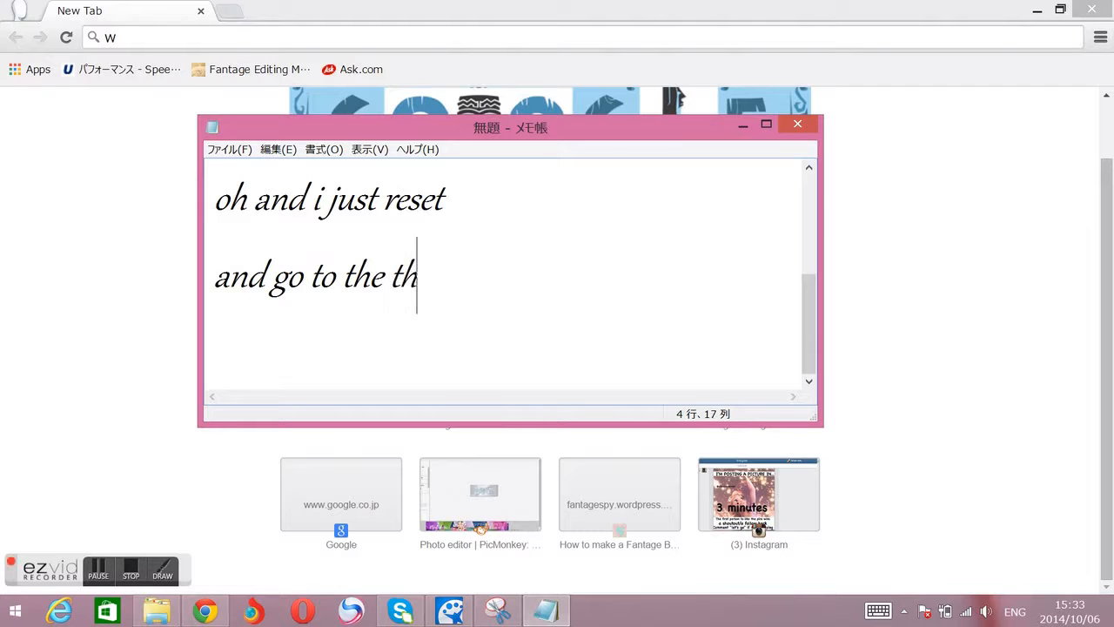
{"action": "type", "text": "ree lines thingy up here"}
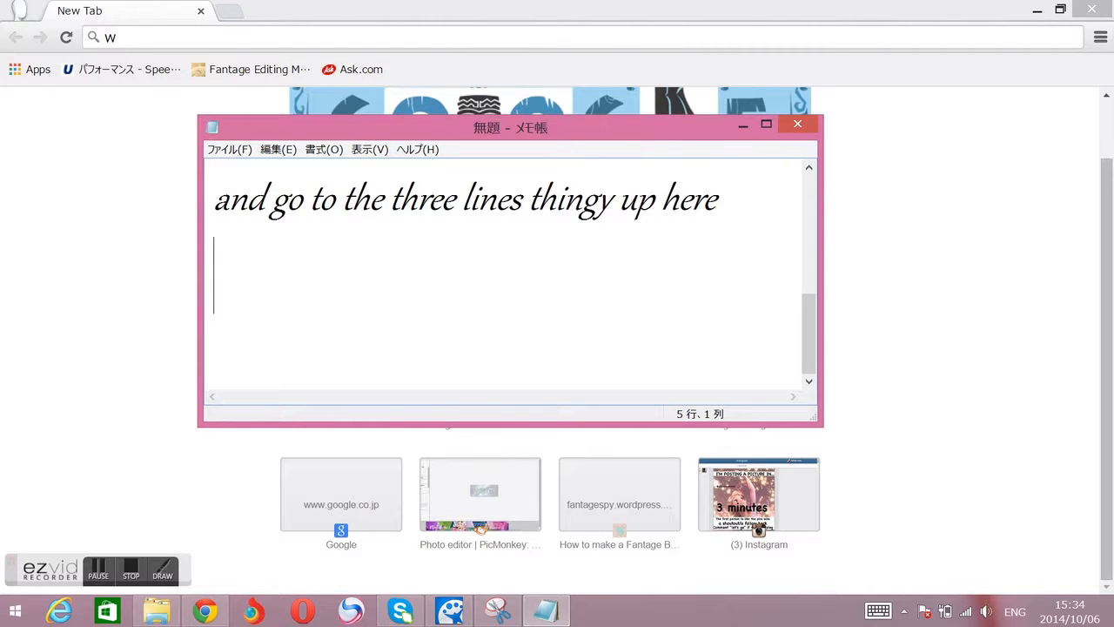
Step: Reposition the caption note and type 'press th' into it
{"action": "left_click_drag", "start_coordinate": [510, 127], "coordinate": [750, 13]}
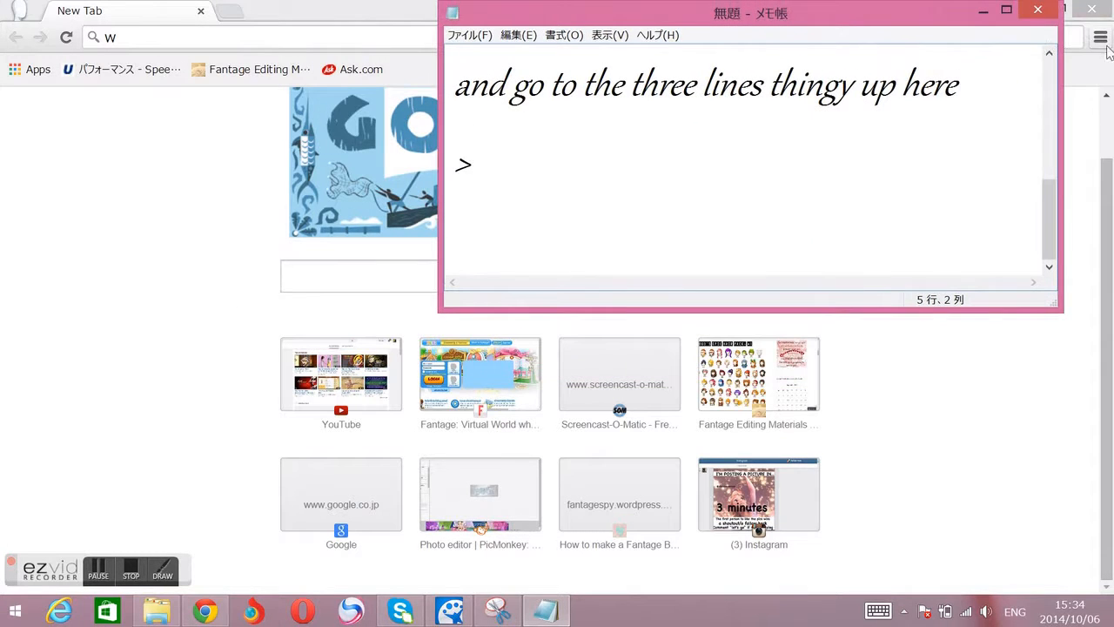
{"action": "left_click_drag", "start_coordinate": [748, 13], "coordinate": [425, 151]}
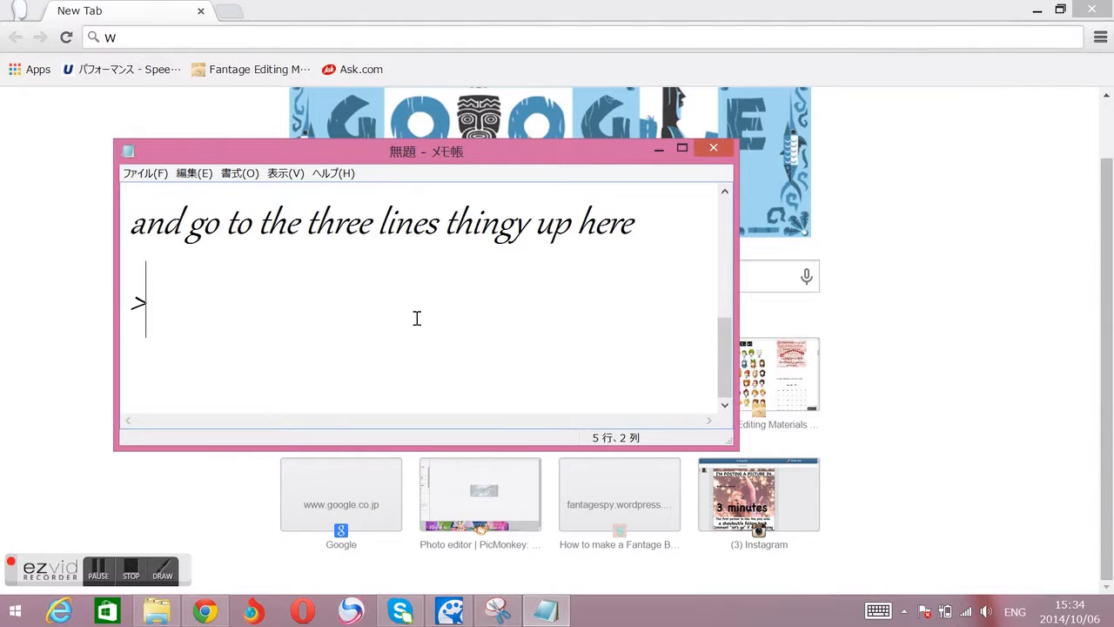
{"action": "type", "text": "press t"}
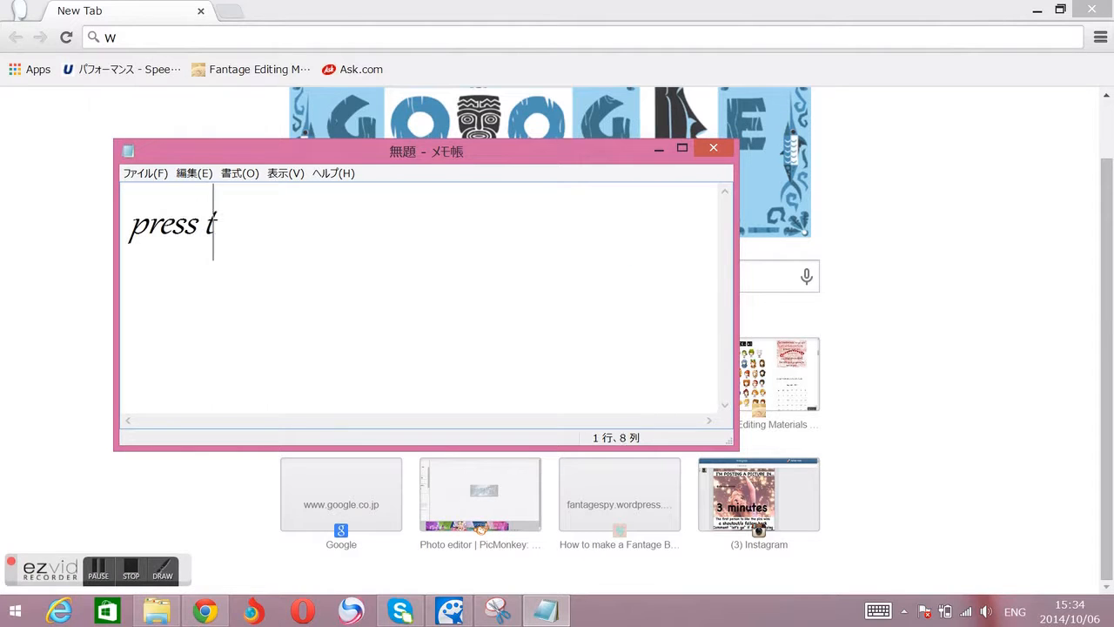
{"action": "type", "text": "ht"}
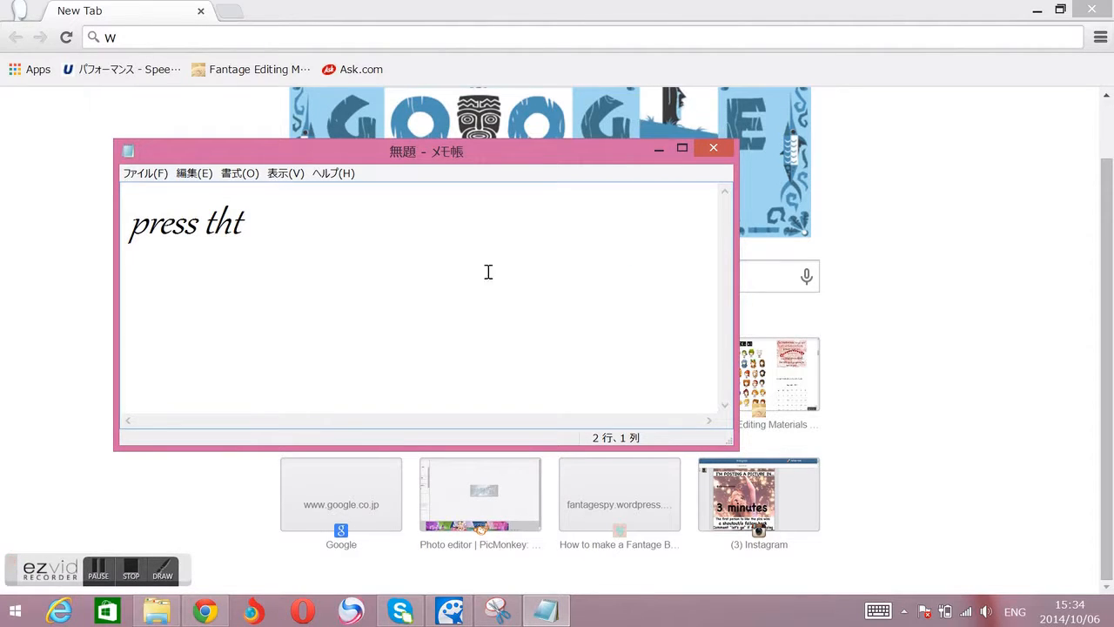
Step: Replace the caption with 'now press settings,' and open Chrome's Settings page
{"action": "left_click", "coordinate": [1100, 37]}
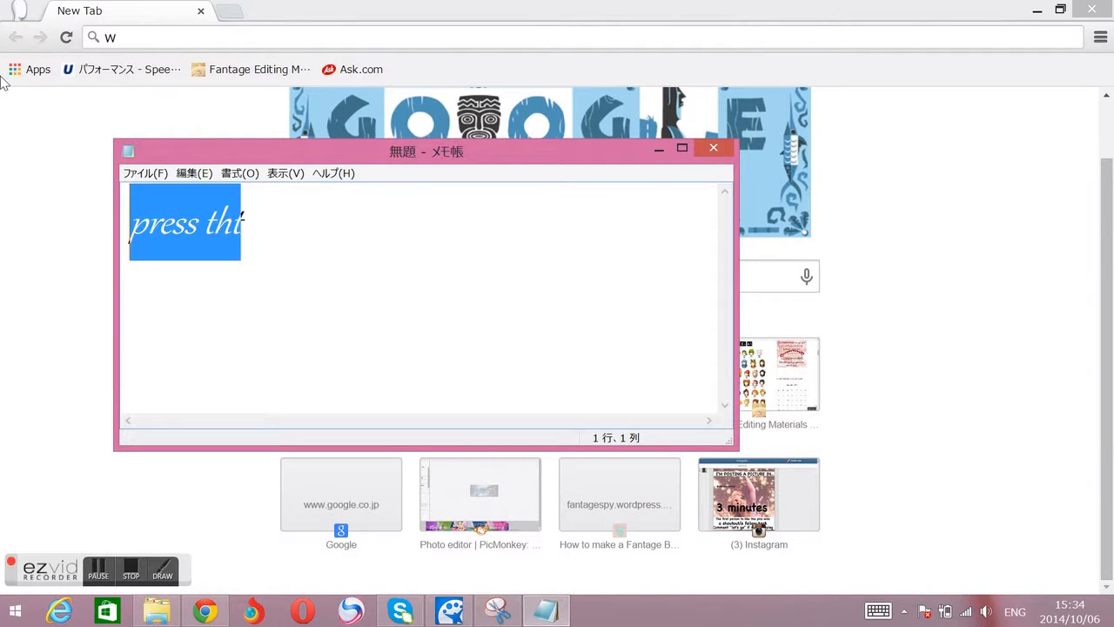
{"action": "type", "text": "now press setti"}
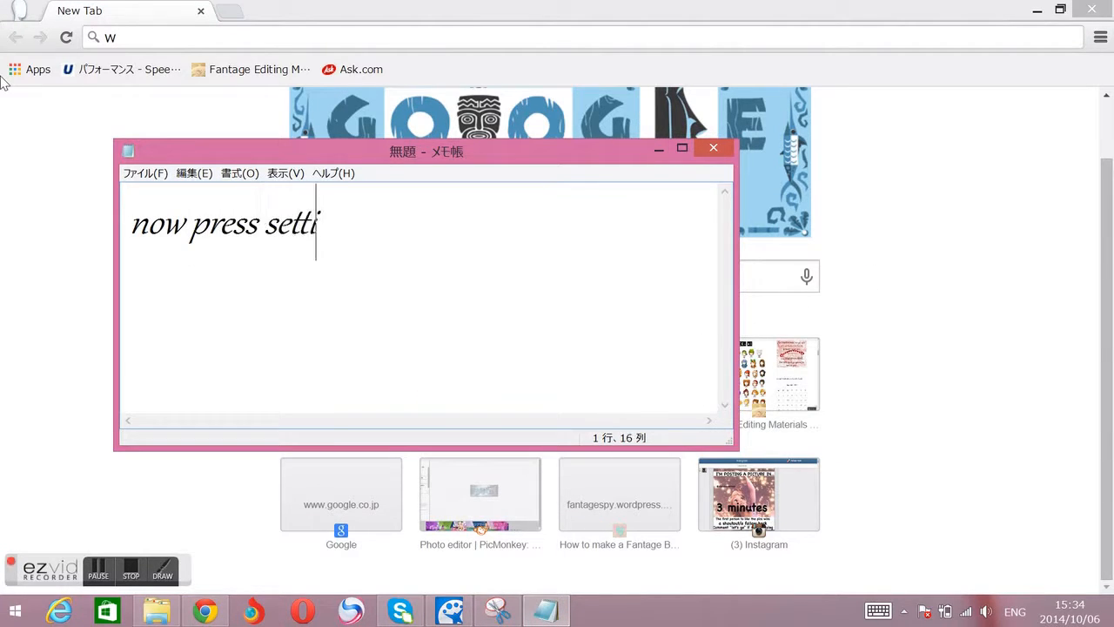
{"action": "type", "text": "ngs,"}
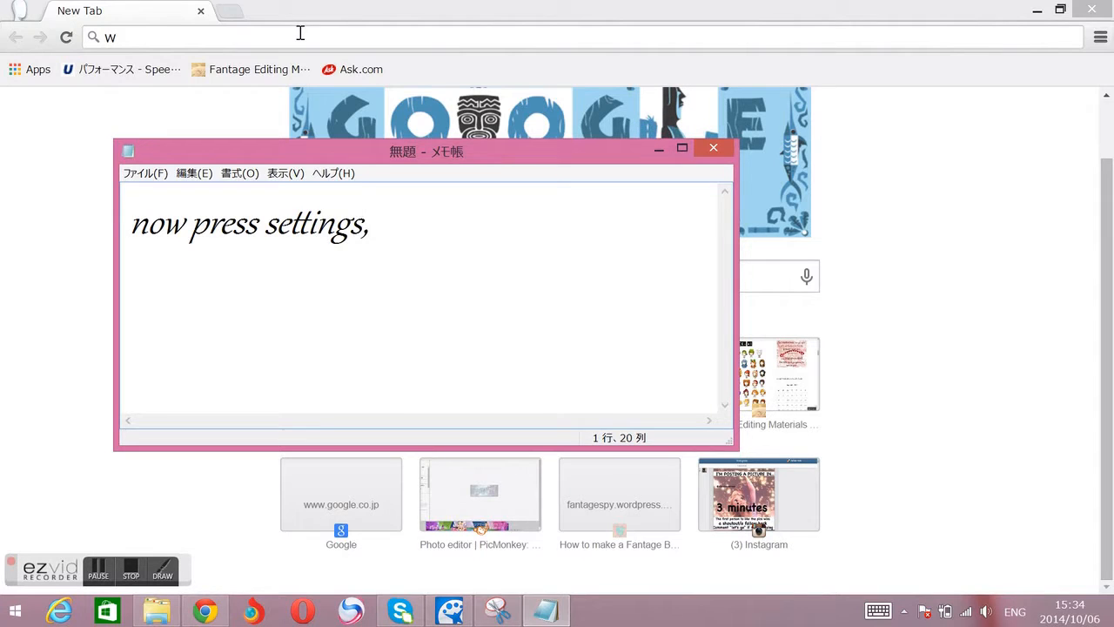
{"action": "left_click", "coordinate": [1099, 37]}
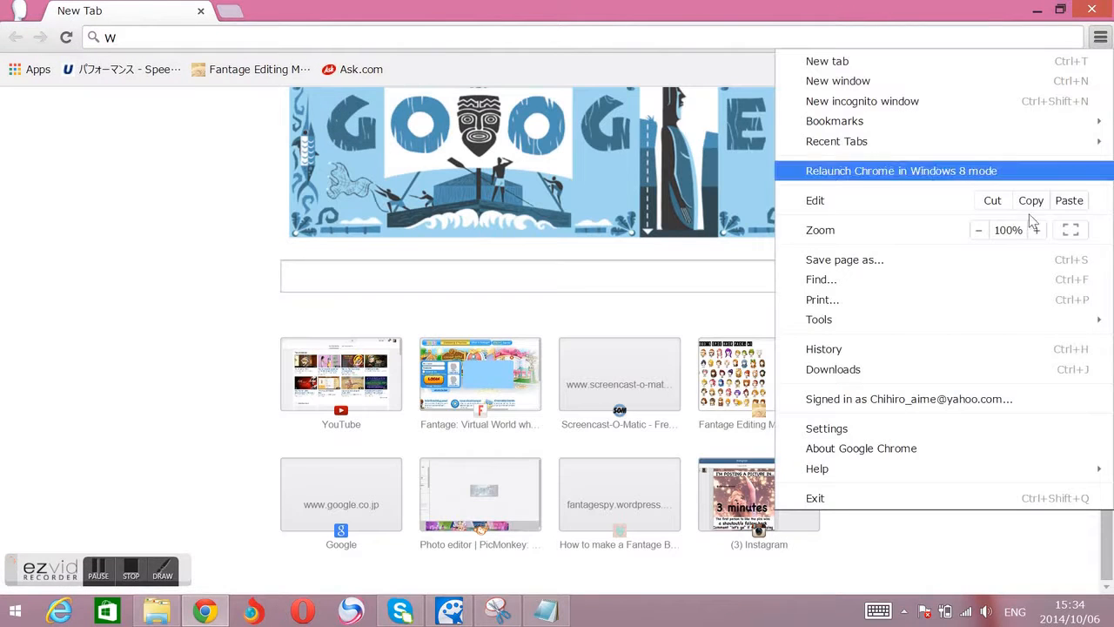
{"action": "mouse_move", "coordinate": [852, 434]}
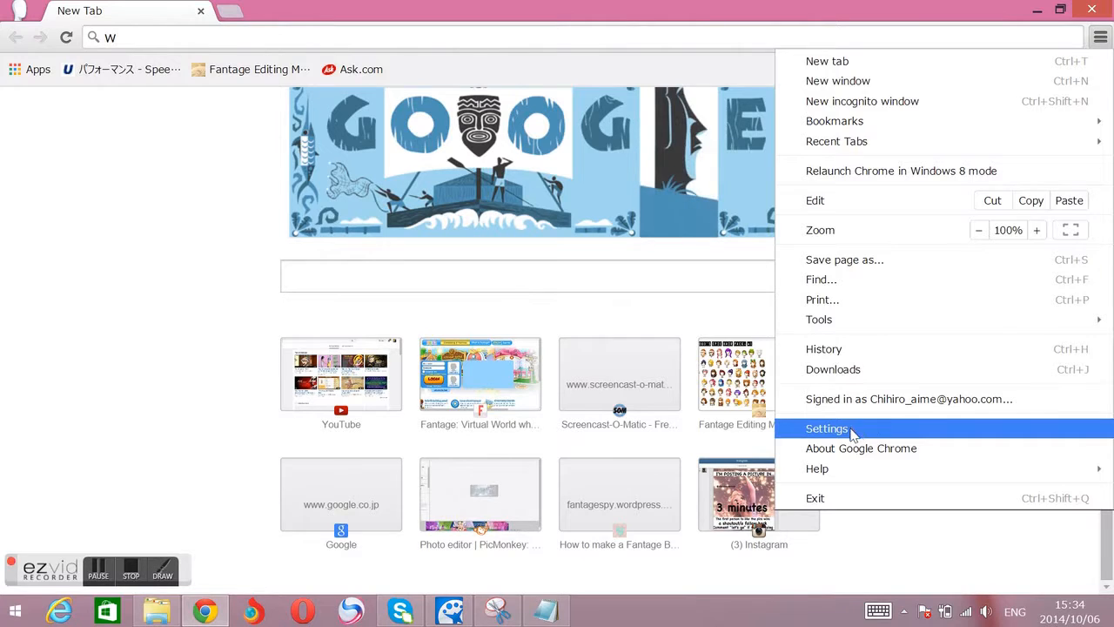
{"action": "left_click", "coordinate": [826, 428]}
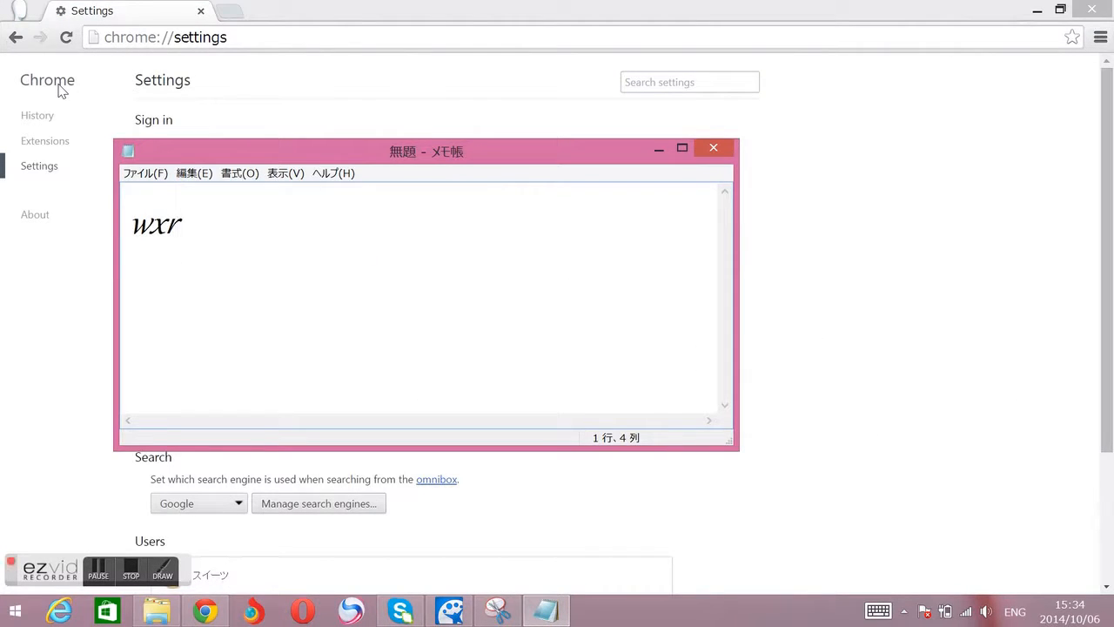
Step: Caption the note 'scroll down until u get to advanced settings'
{"action": "type", "text": "scroll d"}
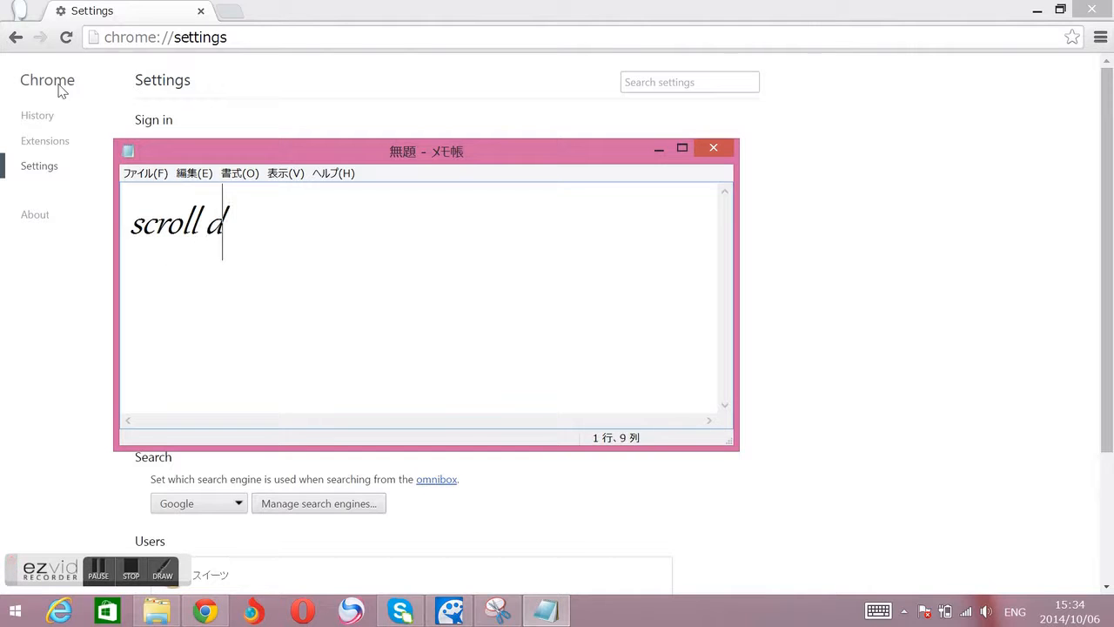
{"action": "type", "text": "own until"}
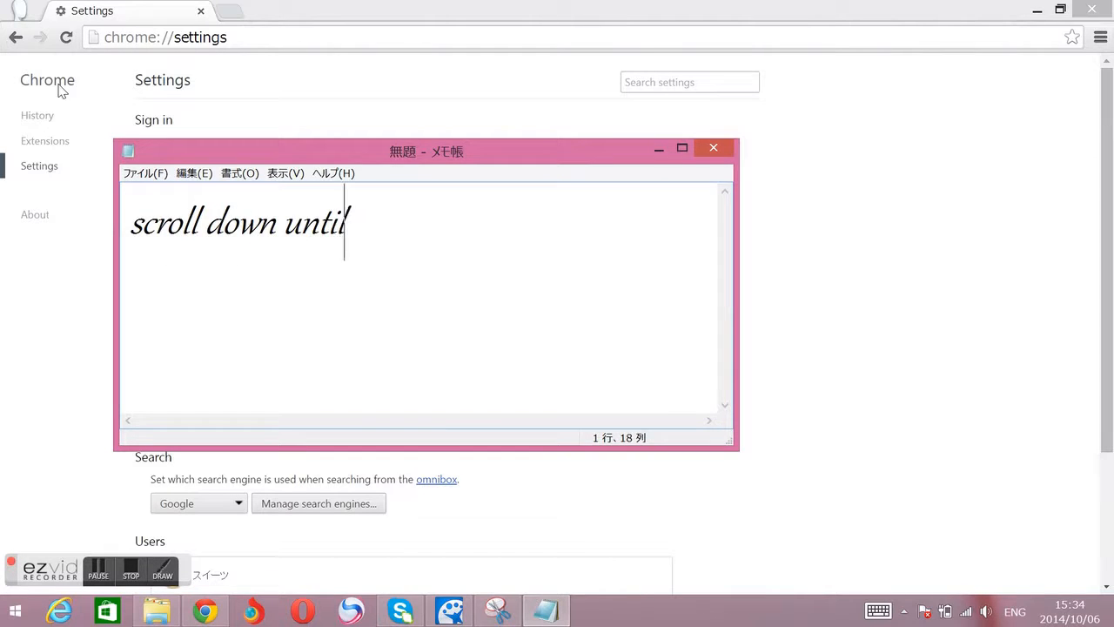
{"action": "type", "text": "u get to"}
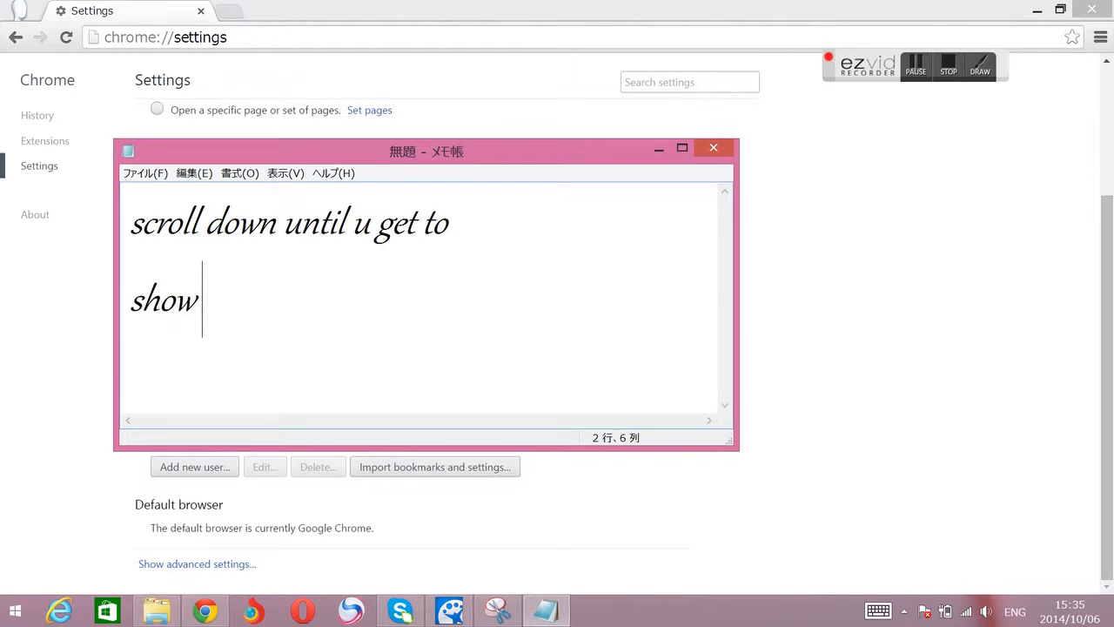
{"action": "type", "text": "advanced"}
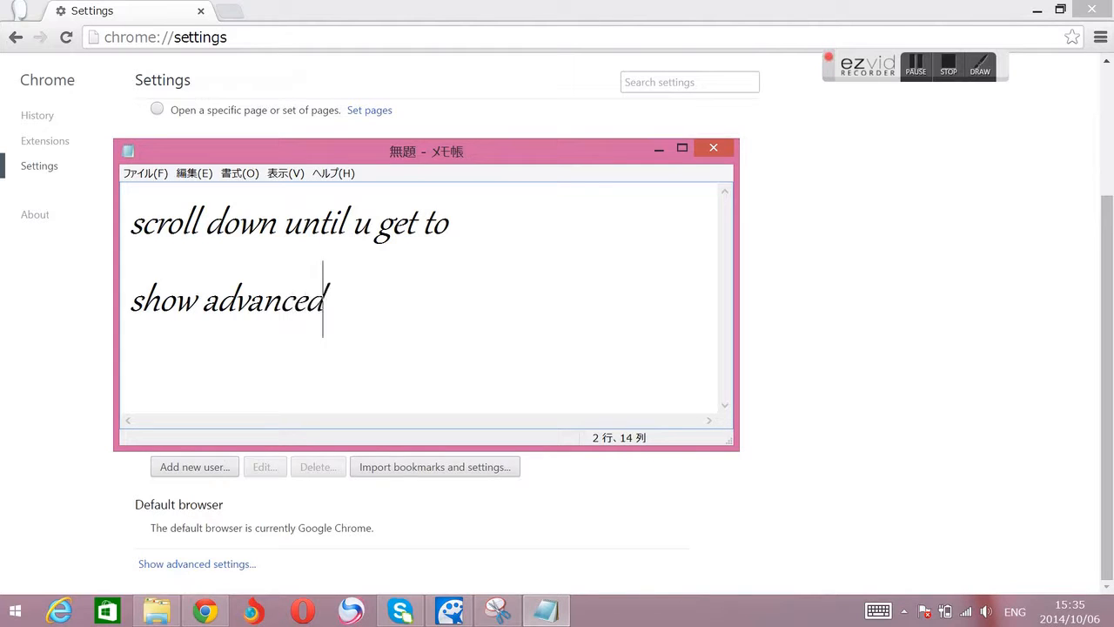
{"action": "type", "text": "settings"}
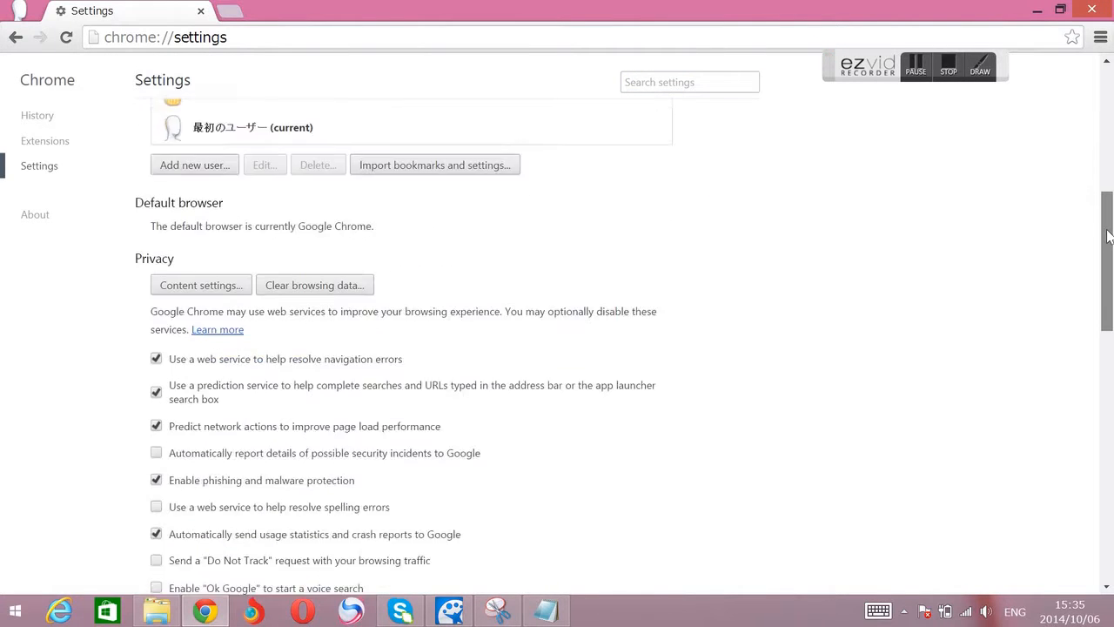
Step: Scroll Settings down and caption 'go to the very... and u will see reset browsr'
{"action": "scroll", "scroll_direction": "down", "scroll_amount": 3}
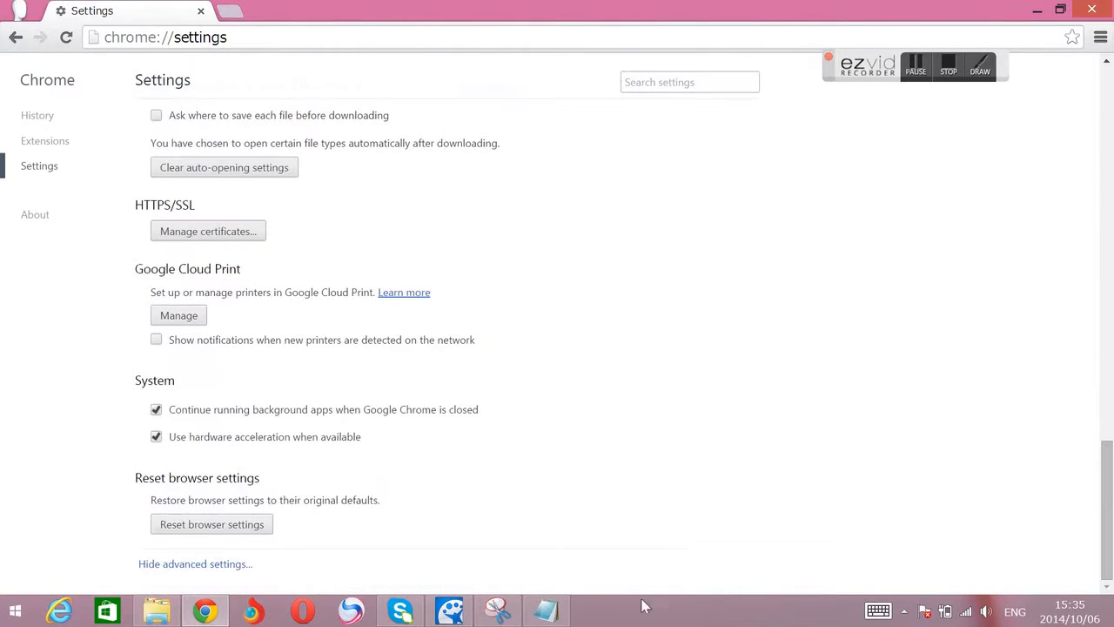
{"action": "left_click", "coordinate": [546, 609]}
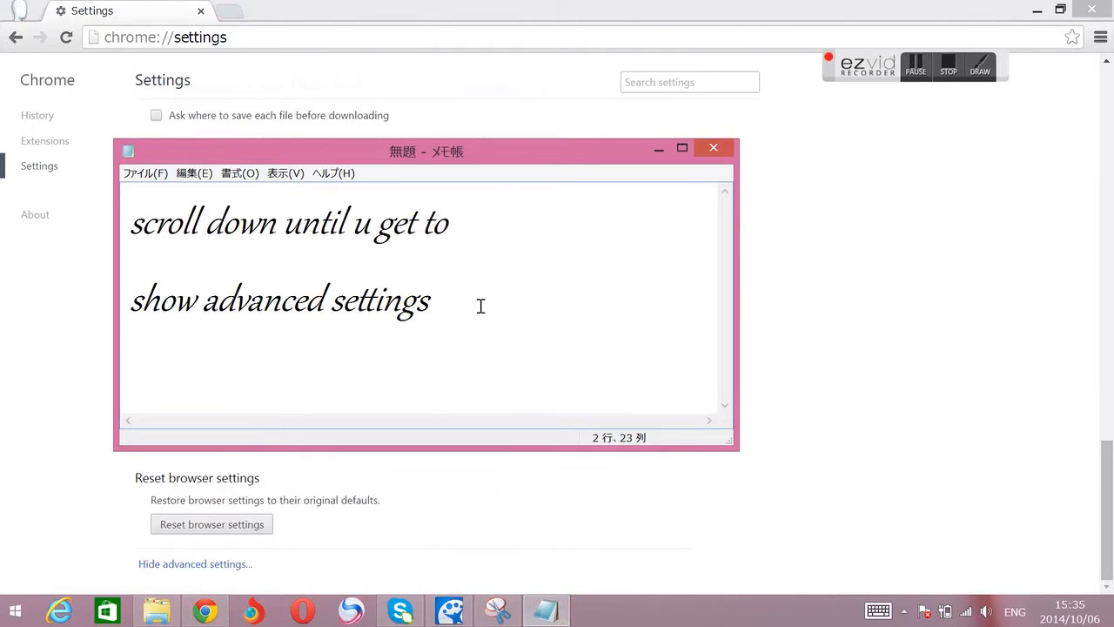
{"action": "type", "text": "go to the very bottom"}
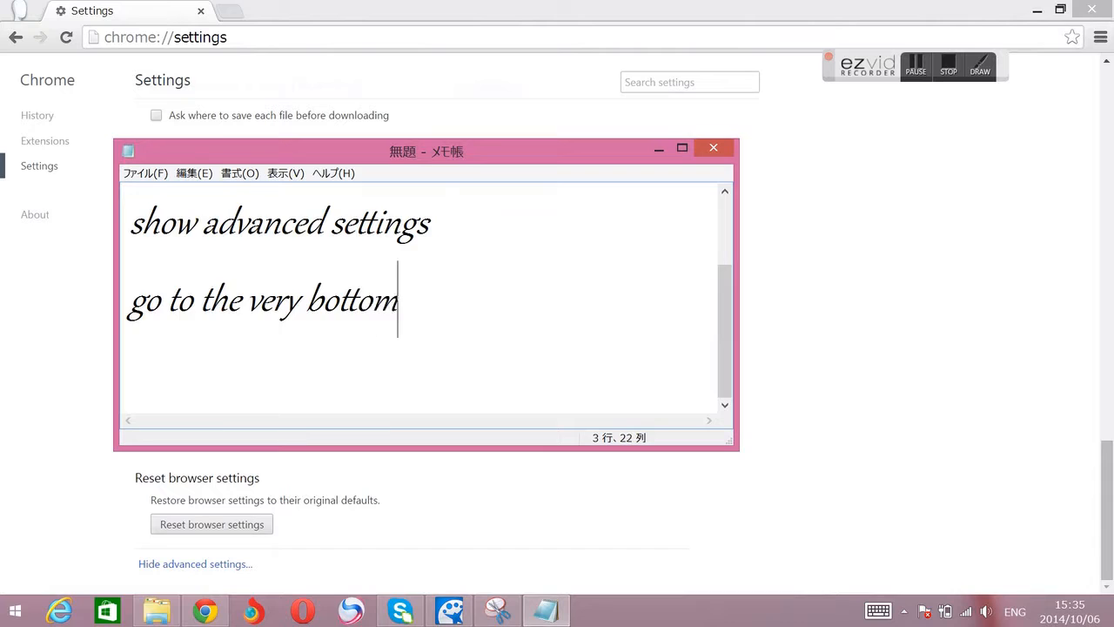
{"action": "type", "text": "and u"}
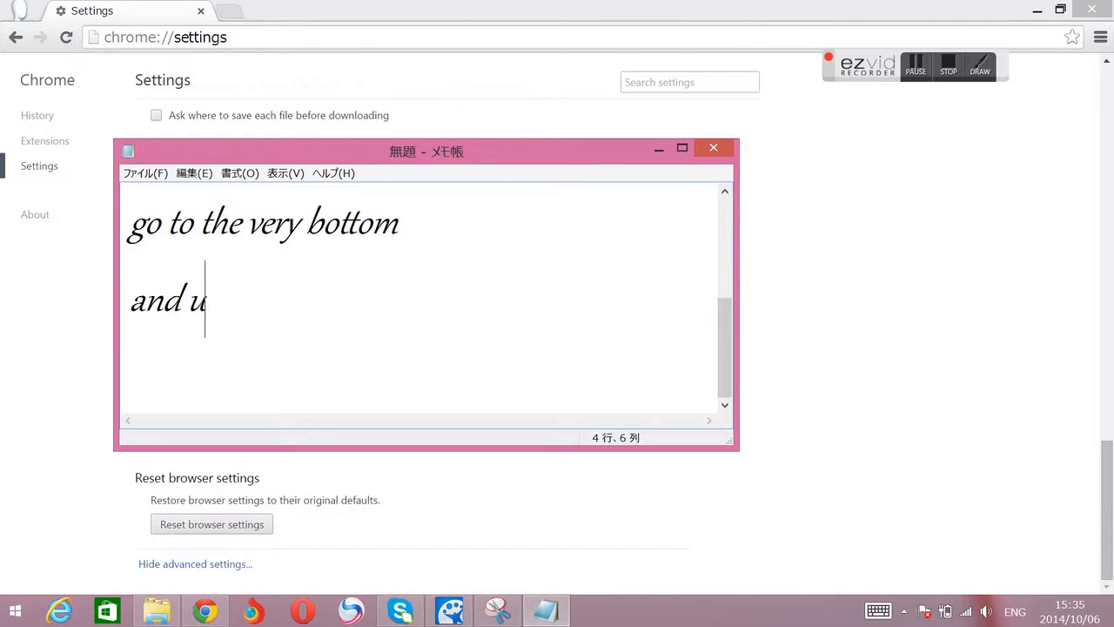
{"action": "type", "text": "will see"}
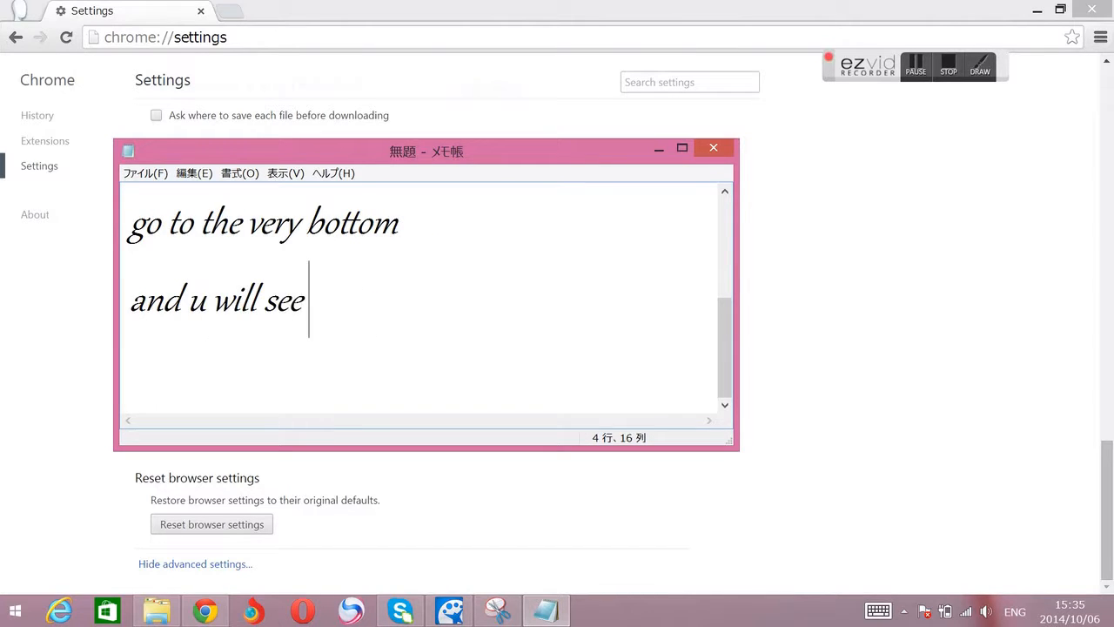
{"action": "type", "text": "reset browsr"}
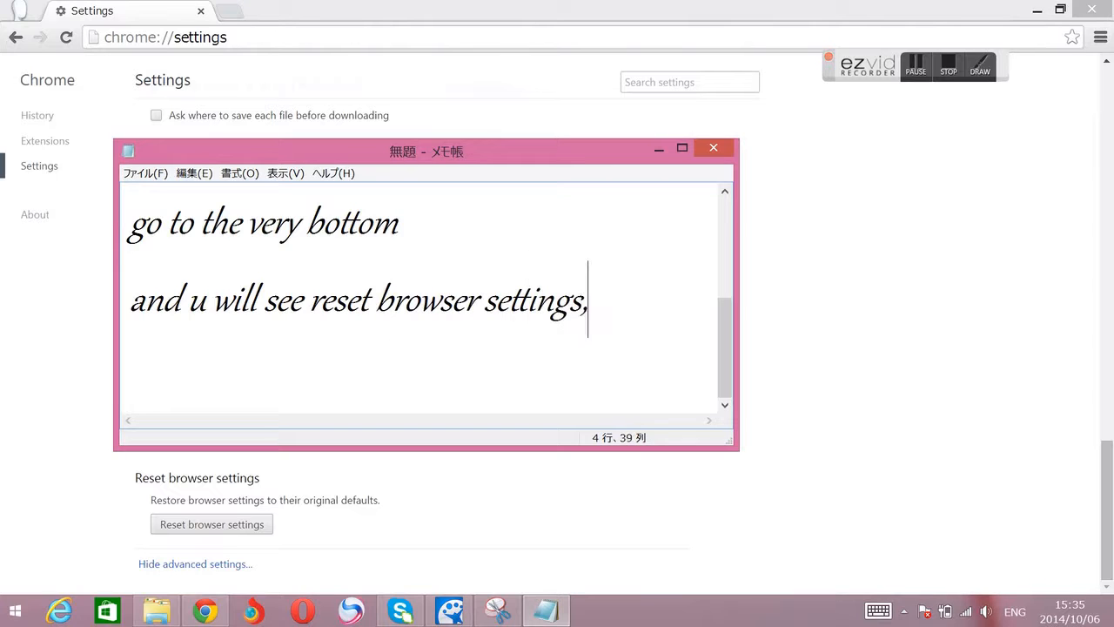
{"action": "type", "text": "press t"}
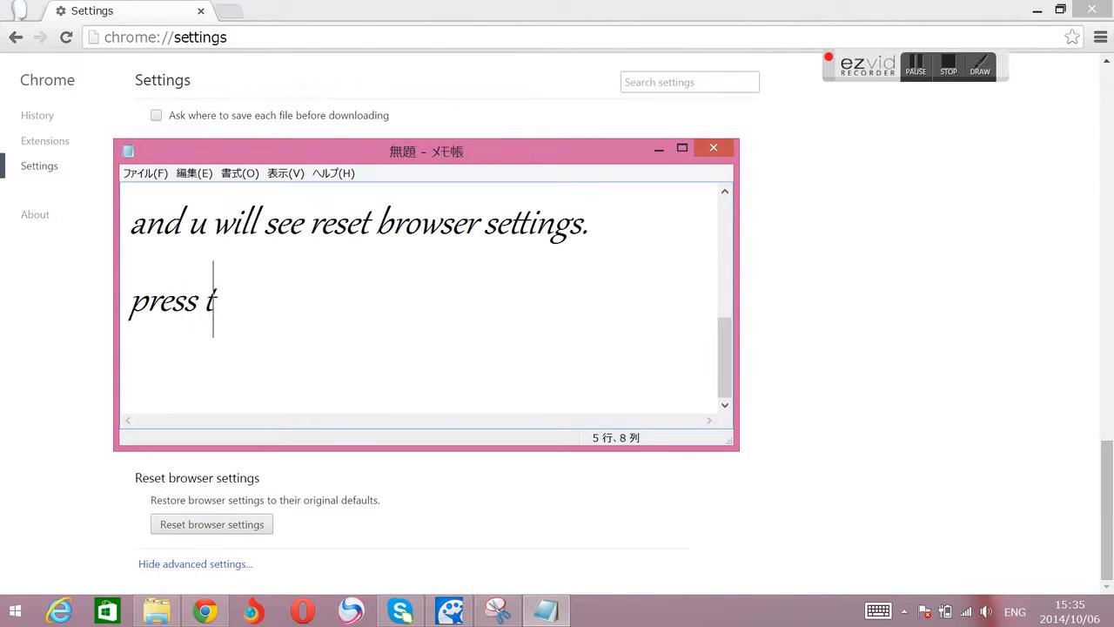
Step: Start the browser settings reset and caption 'press reset... so just press that'
{"action": "left_click", "coordinate": [210, 524]}
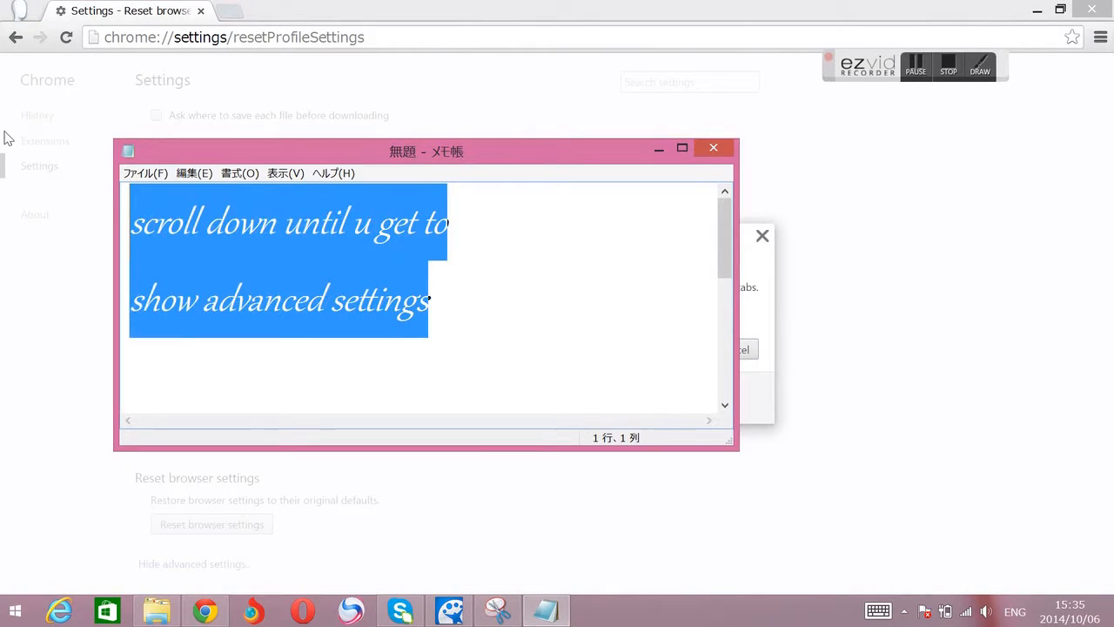
{"action": "type", "text": "press"}
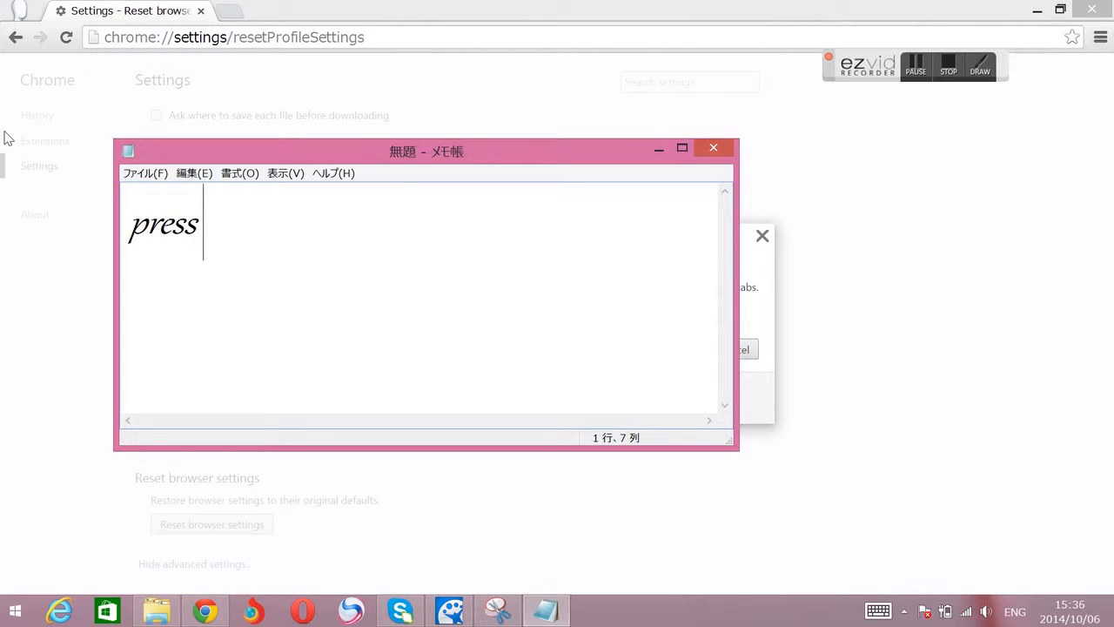
{"action": "type", "text": "reset"}
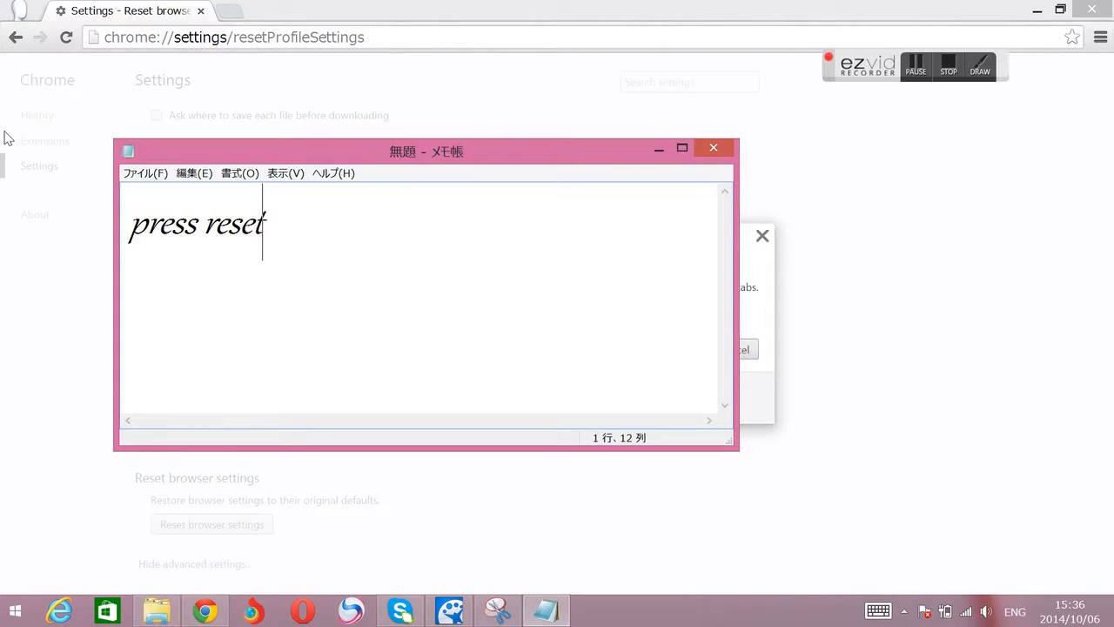
{"action": "type", "text": "."}
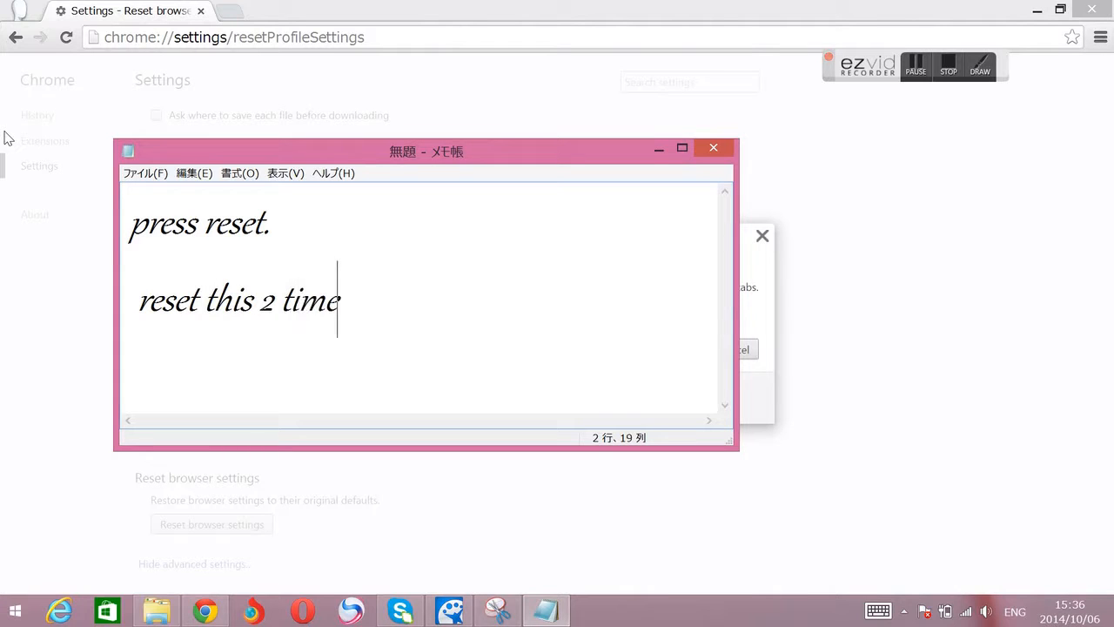
{"action": "type", "text": "s im afraid it MIGHT"}
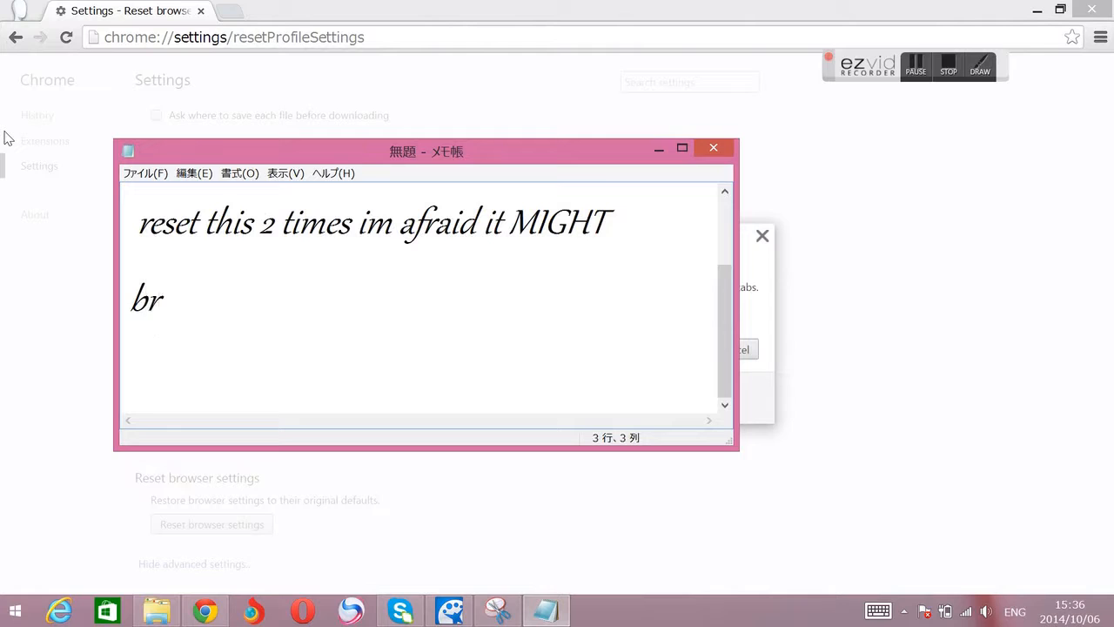
{"action": "type", "text": "eak. so"}
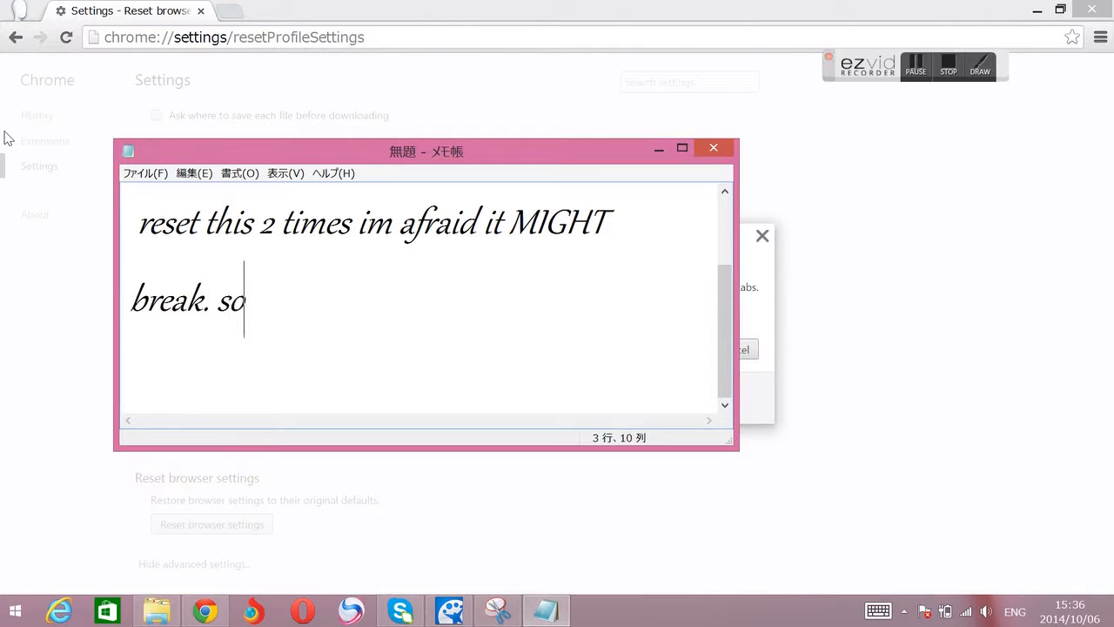
{"action": "type", "text": "just press that"}
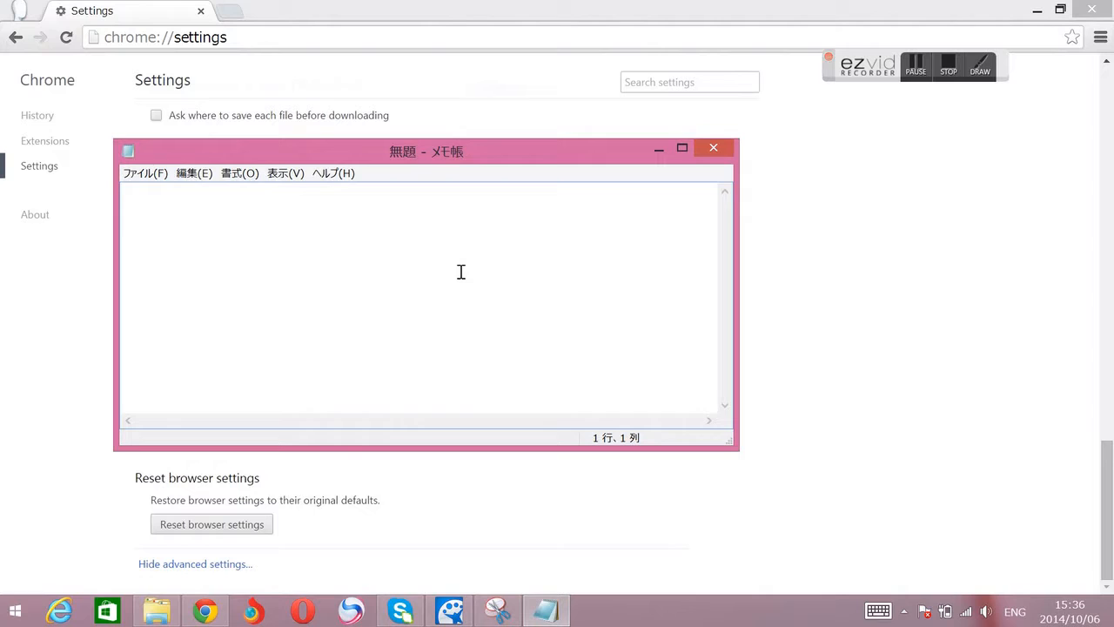
Step: Add the closing caption 'then ur c...o...ke this' and bring the Google tab forward
{"action": "type", "text": "then ur c"}
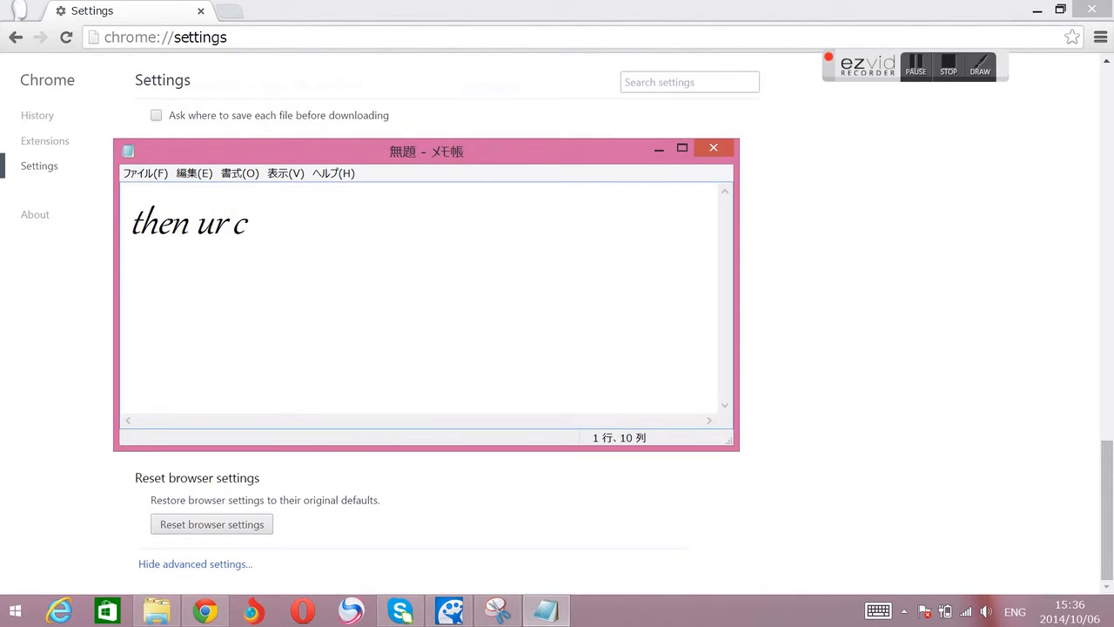
{"action": "type", "text": "omputer will return"}
{"action": "type", "text": "li"}
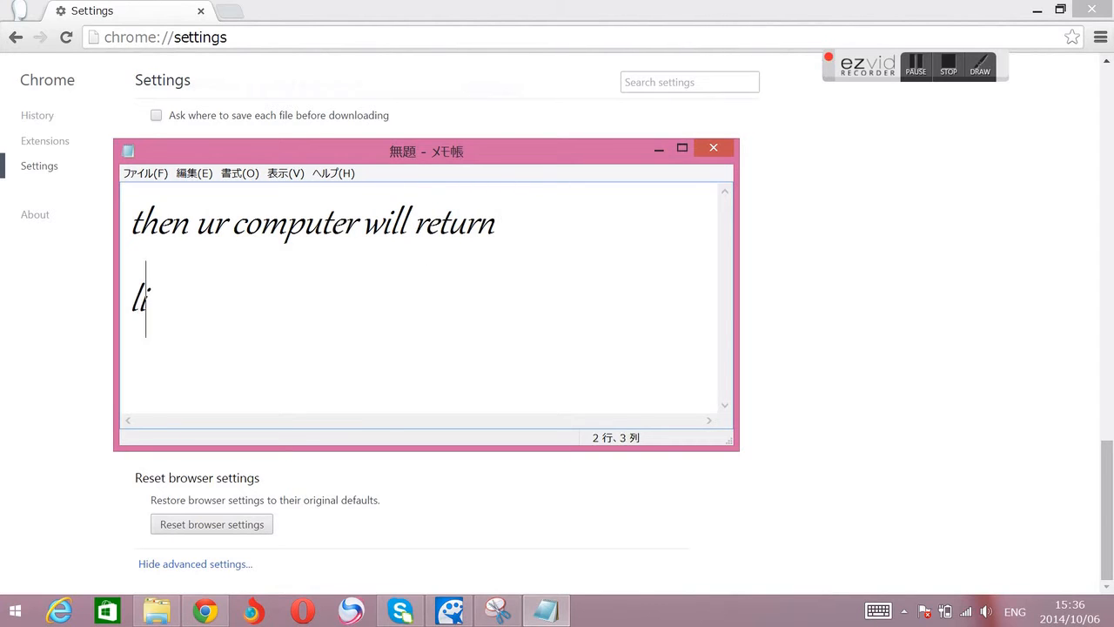
{"action": "type", "text": "ke this"}
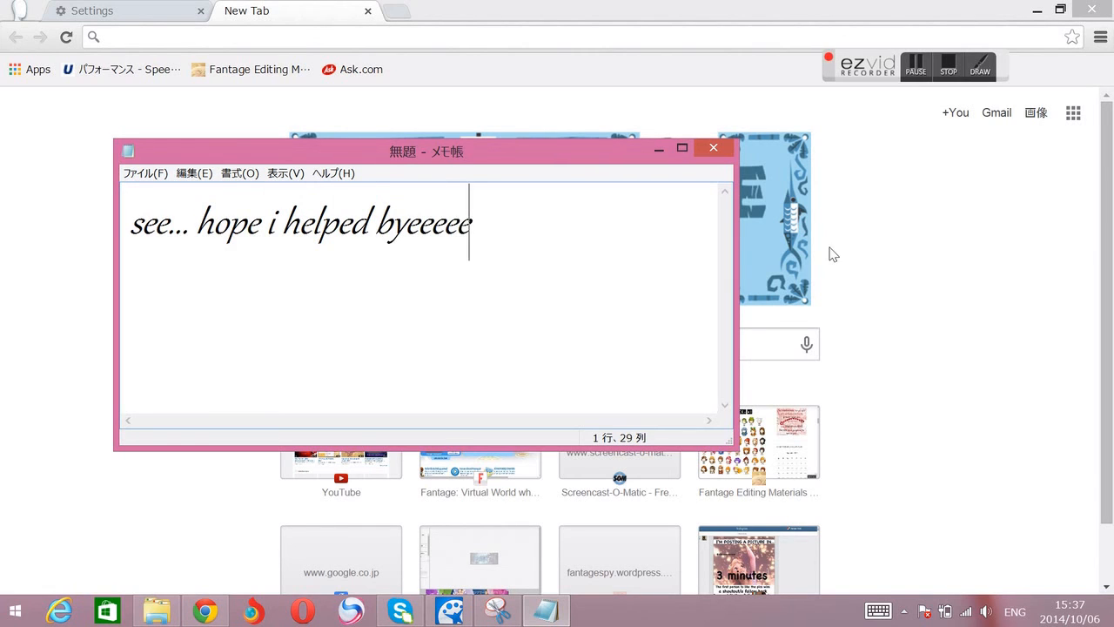
{"action": "left_click", "coordinate": [713, 147]}
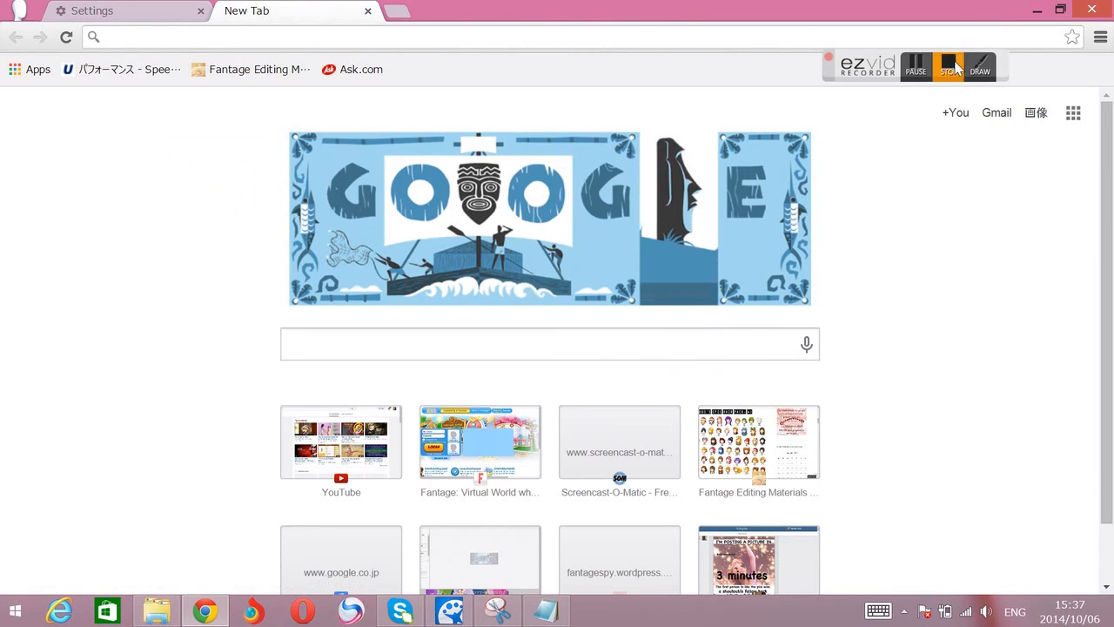